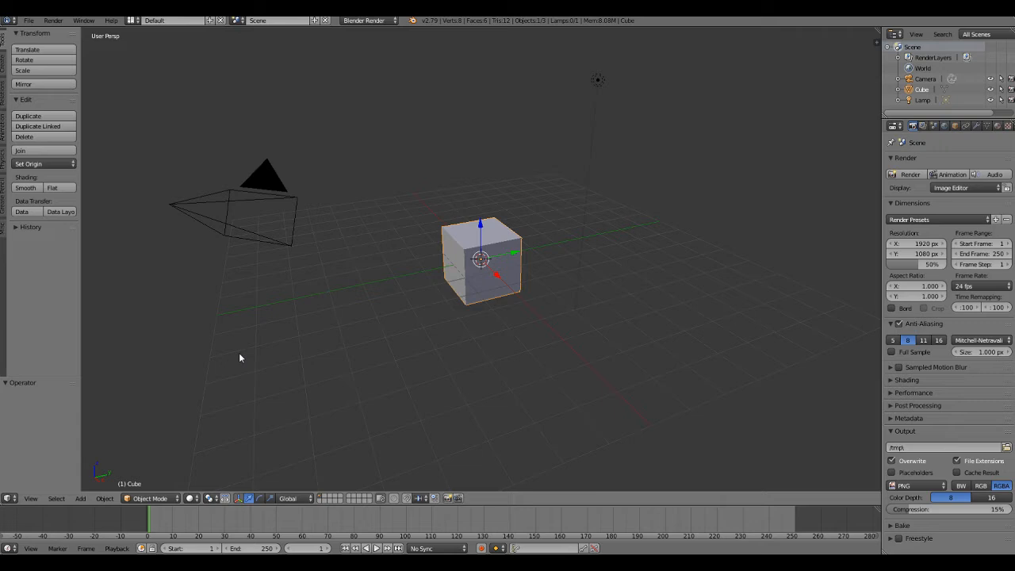
mouse_move(753, 358)
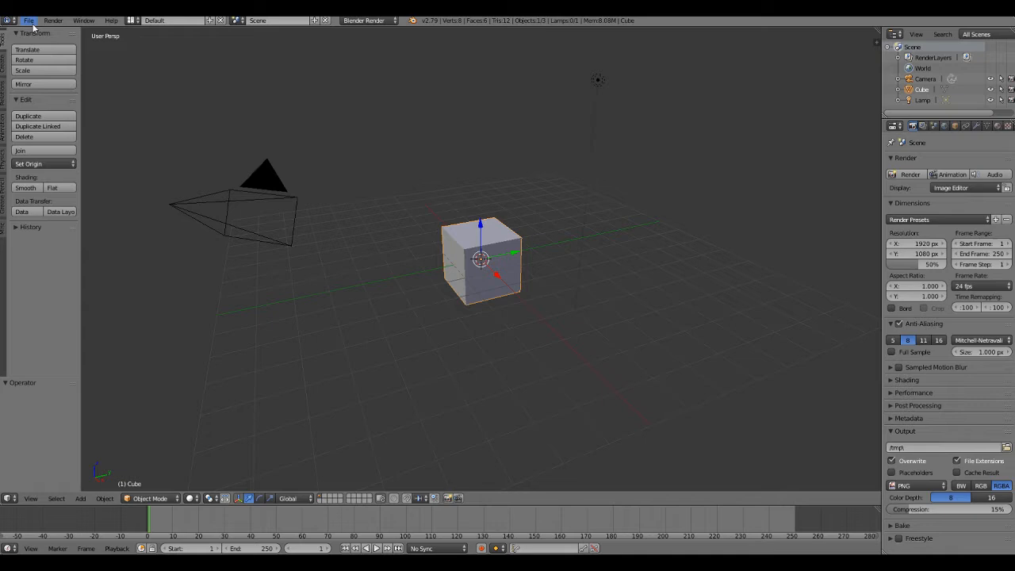
Step: Open the Priscilla body-with-armor .blend file from the File menu
left_click(28, 20)
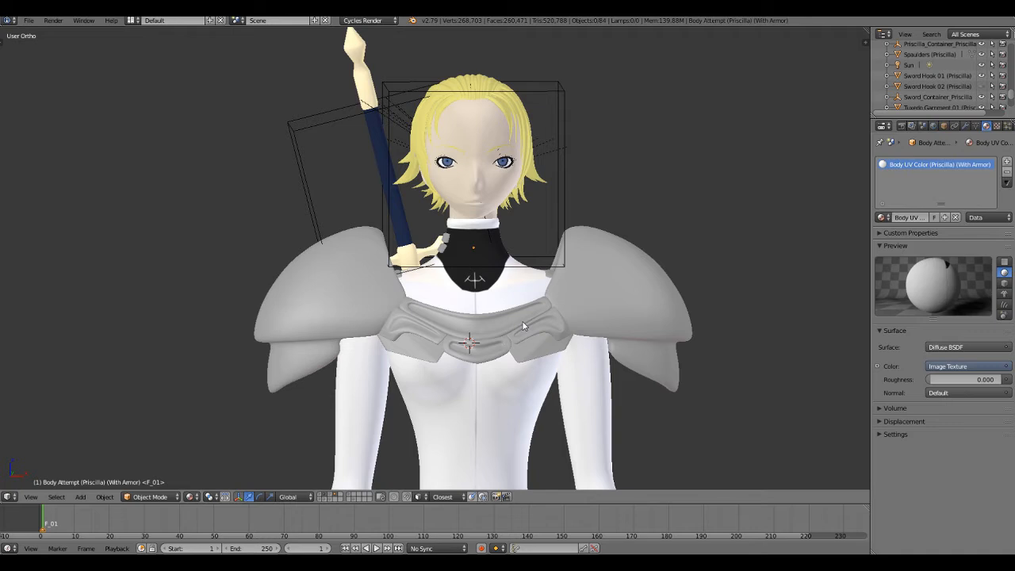
mouse_move(522, 307)
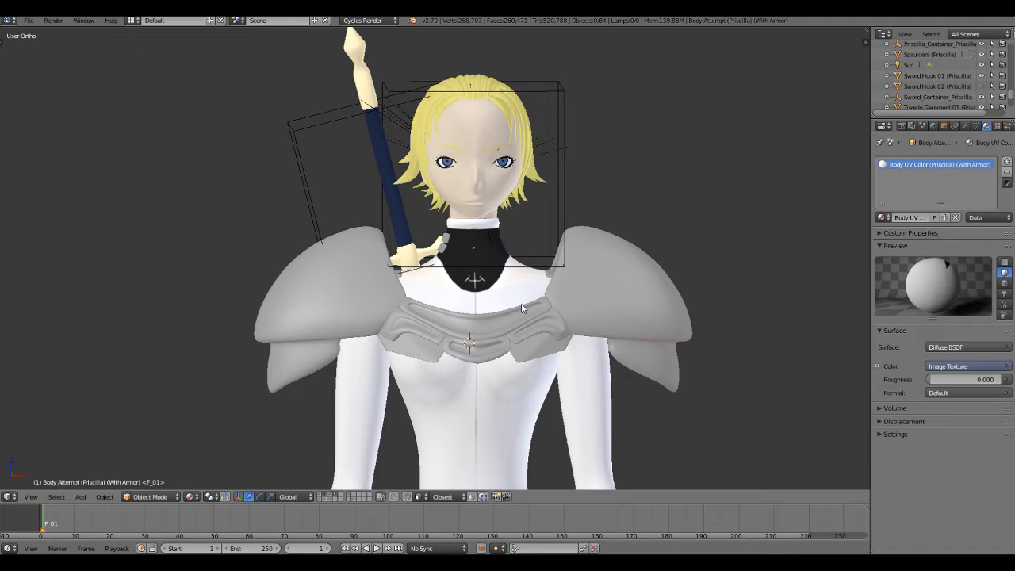
mouse_move(469, 262)
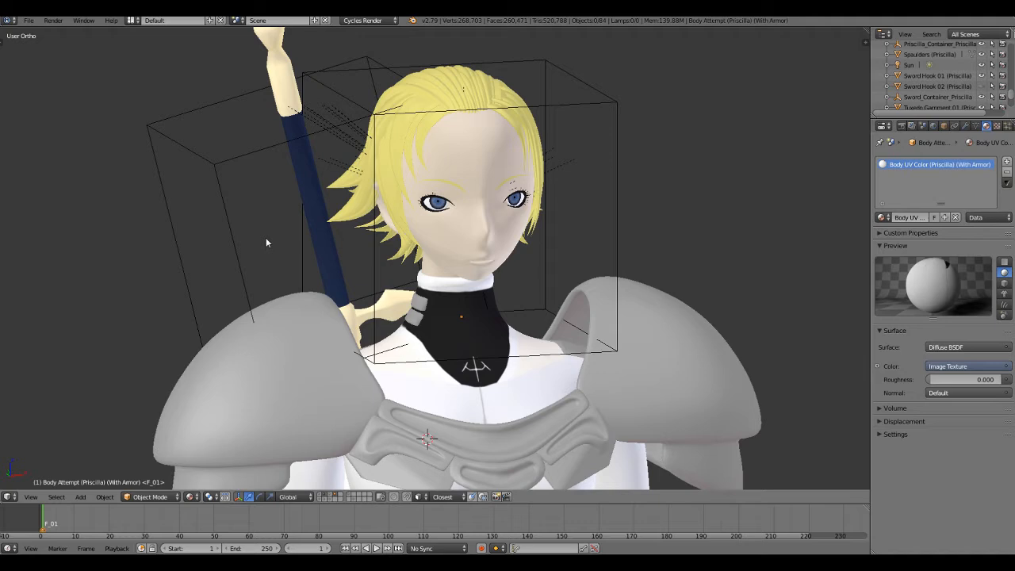
Step: Load the Priscilla head-and-yellow-hair model .blend from recent files
left_click(28, 21)
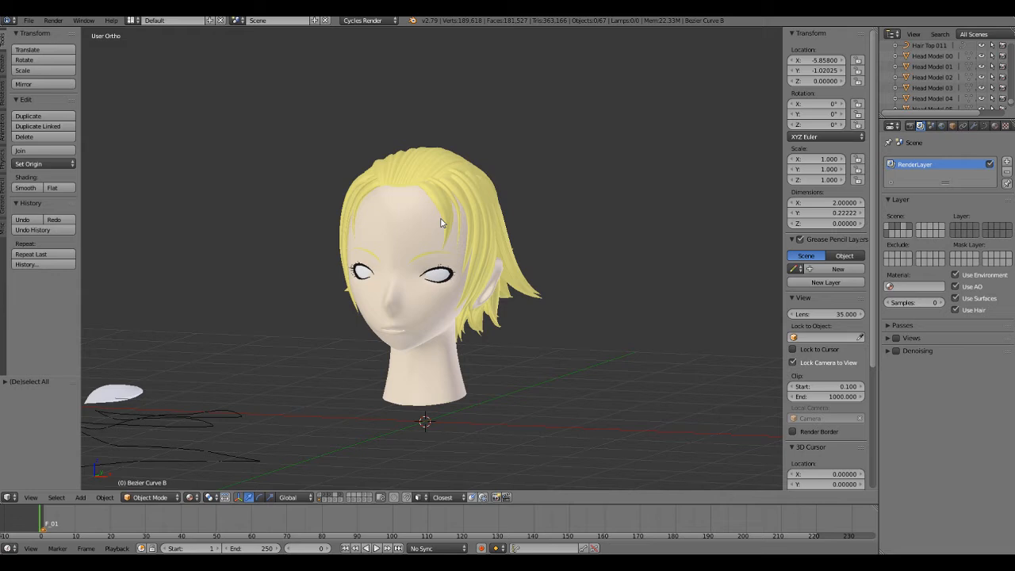
left_click(28, 20)
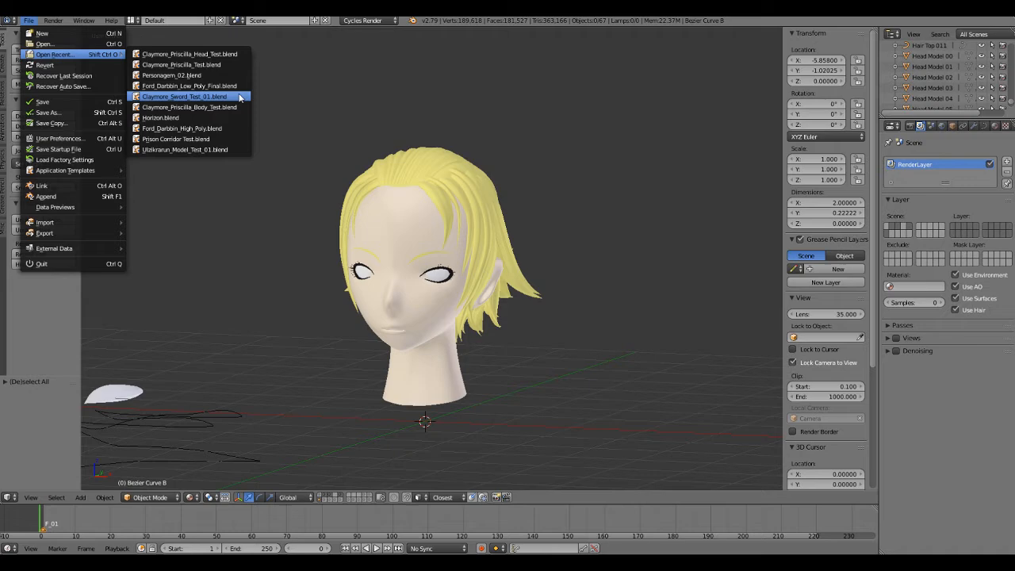
Step: Open Claymore_Priscilla_Test.blend from recent files, showing the white-bodysuit blonde model
left_click(184, 96)
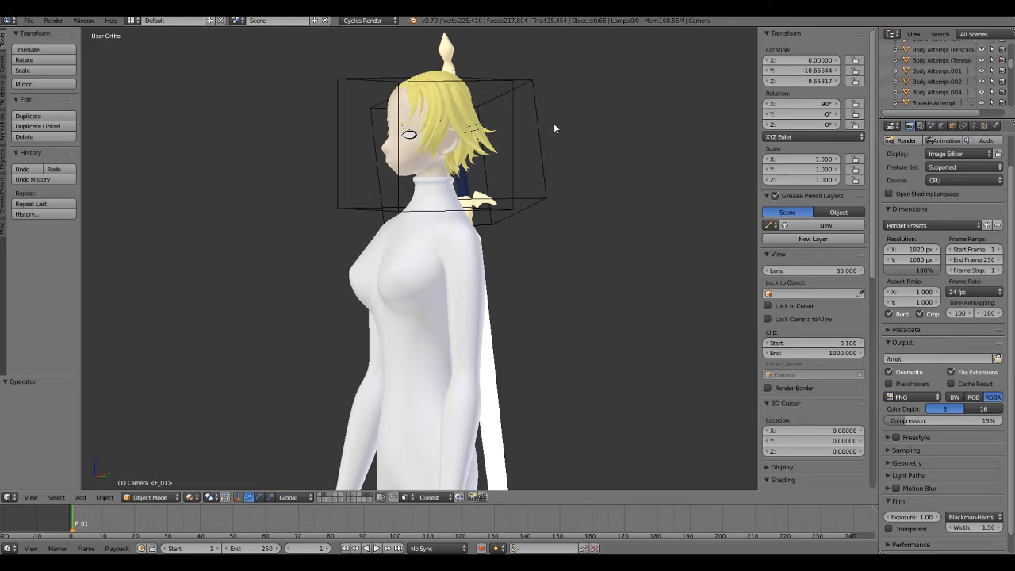
left_click(28, 19)
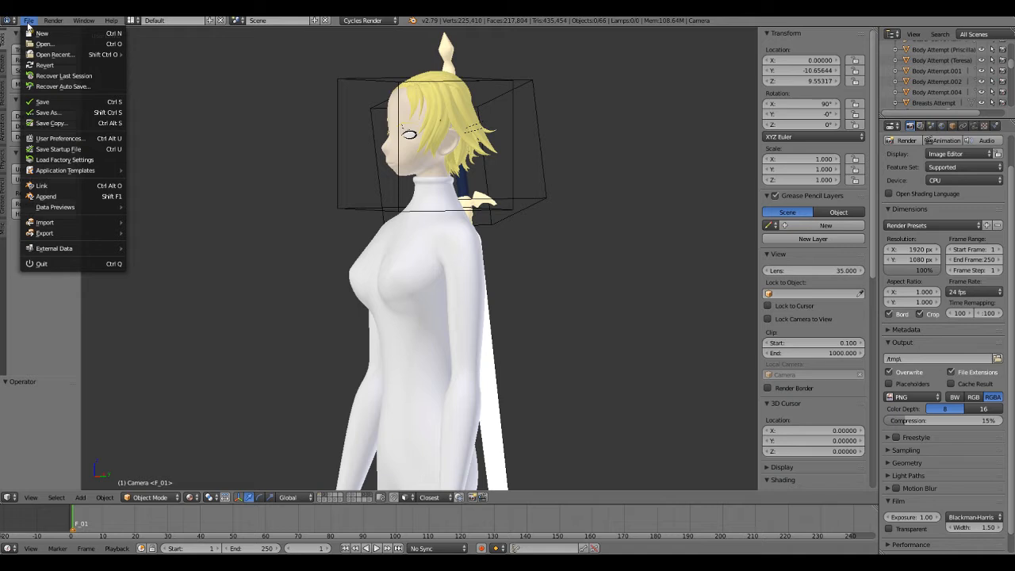
left_click(55, 54)
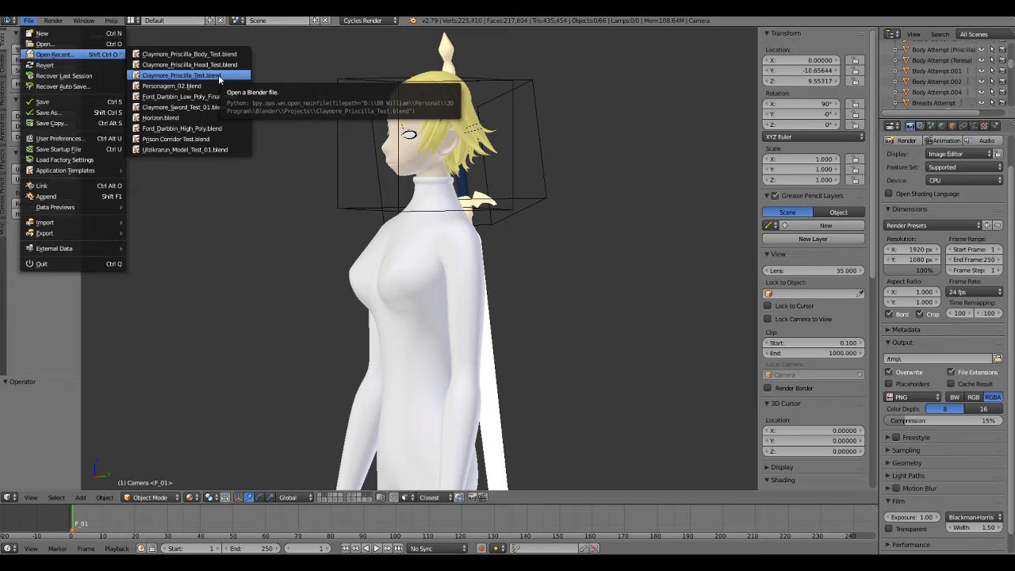
mouse_move(188, 54)
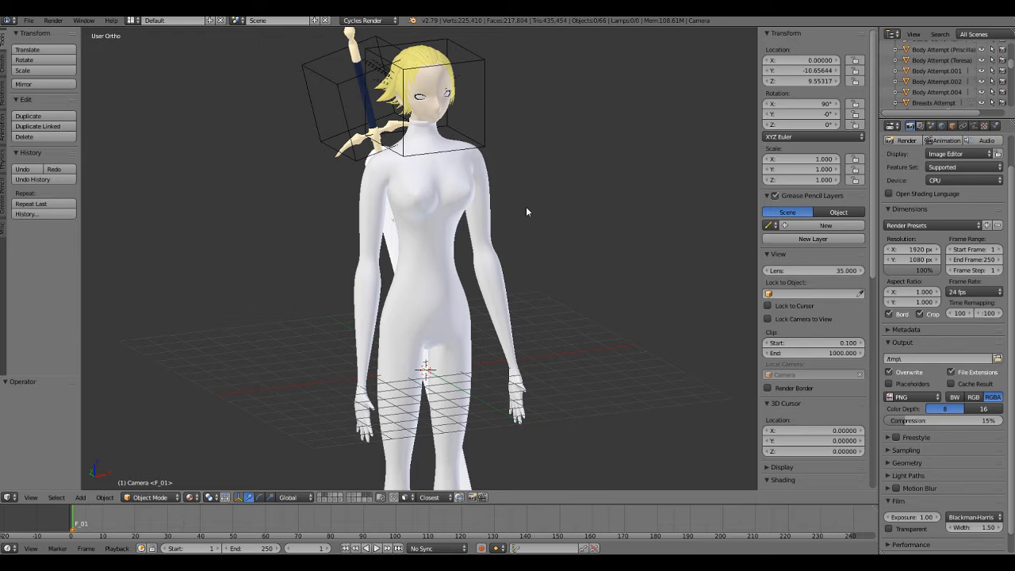
Step: Switch the viewport to Front Ortho with Numpad 1, aligned over the reference drawing
key("KP_1")
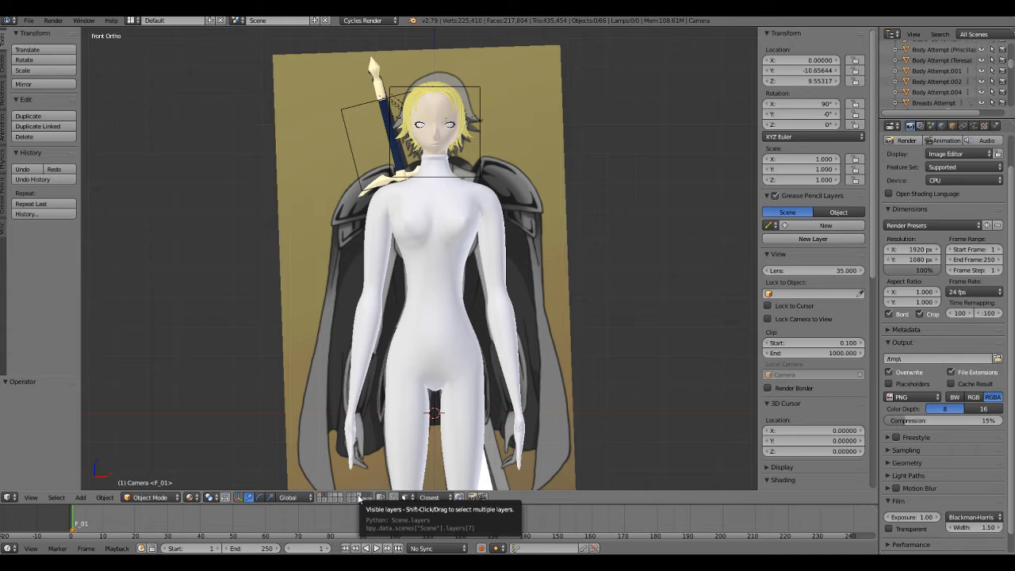
Step: Display only the reference-image layer, hiding the white body model
left_click(357, 497)
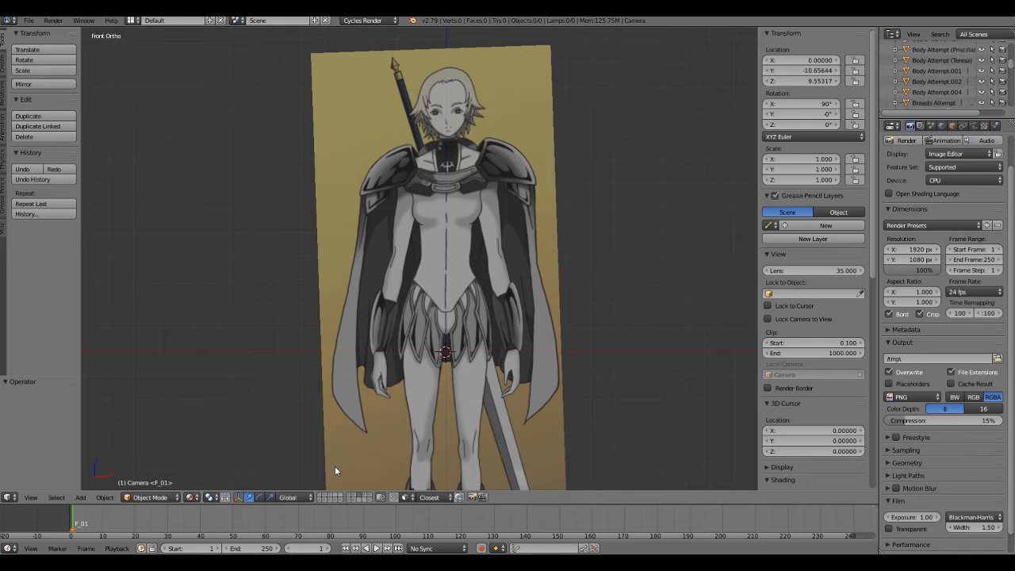
mouse_move(315, 391)
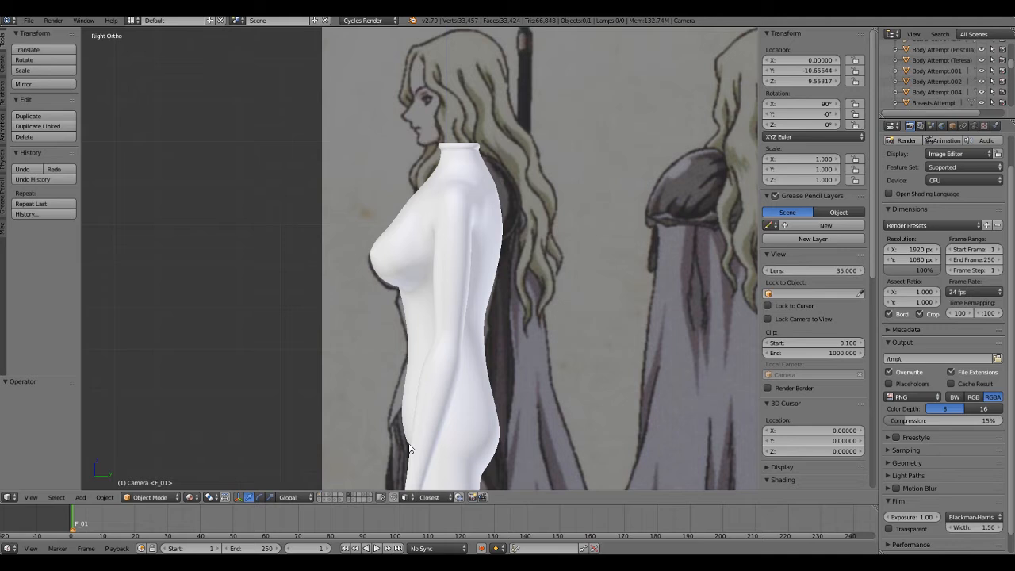
mouse_move(337, 296)
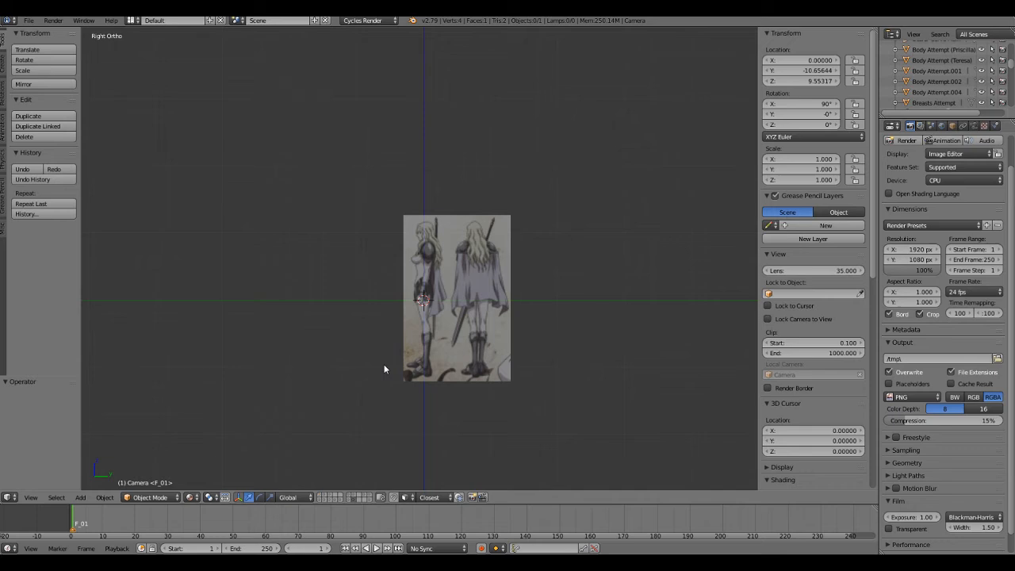
Step: Reopen Claymore_Priscilla_Test.blend from the recent files list
left_click(28, 20)
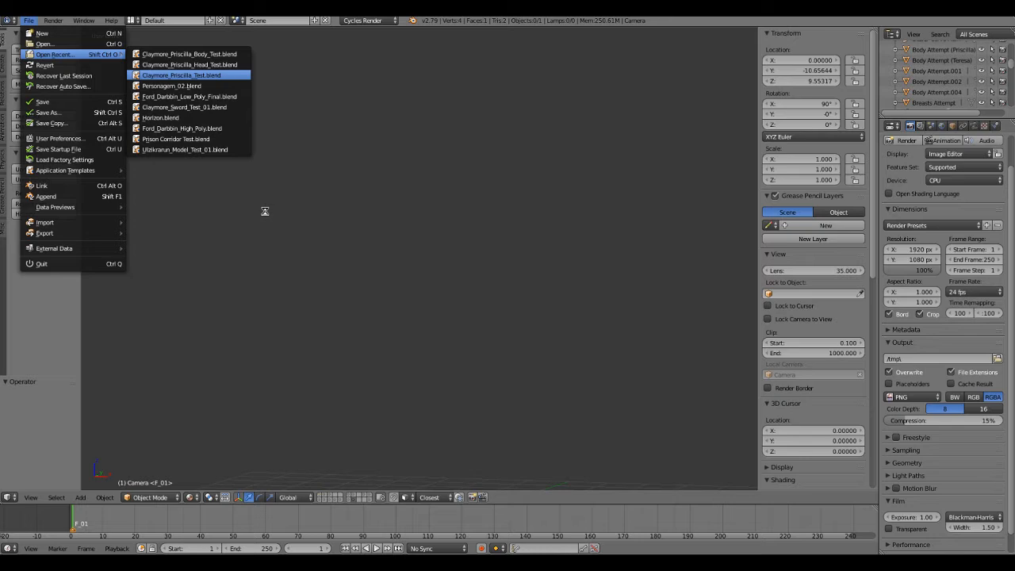
left_click(180, 74)
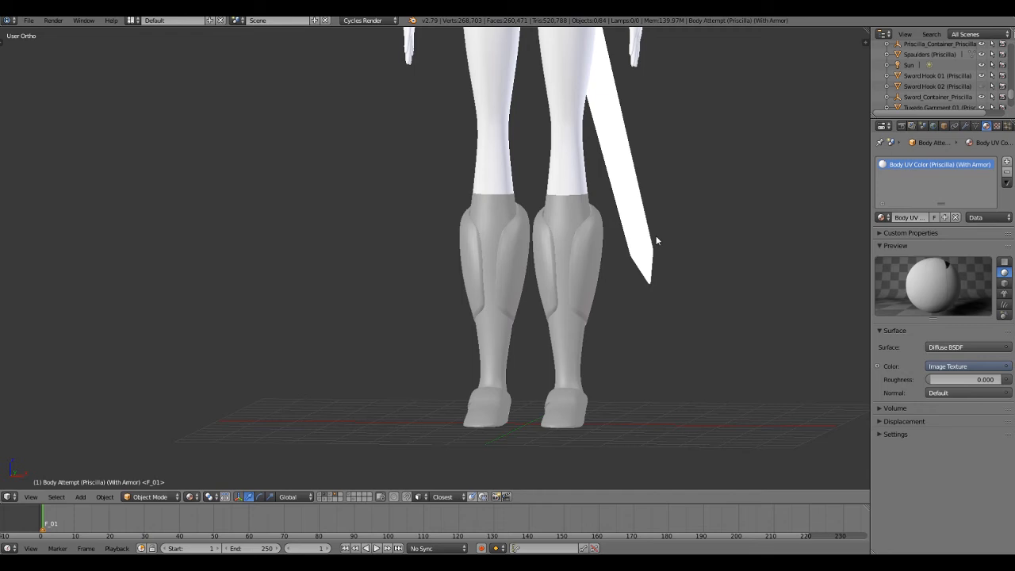
Step: Orbit the User Ortho view to frame the greaves, boots and sword blade
left_click_drag(657, 241, 459, 177)
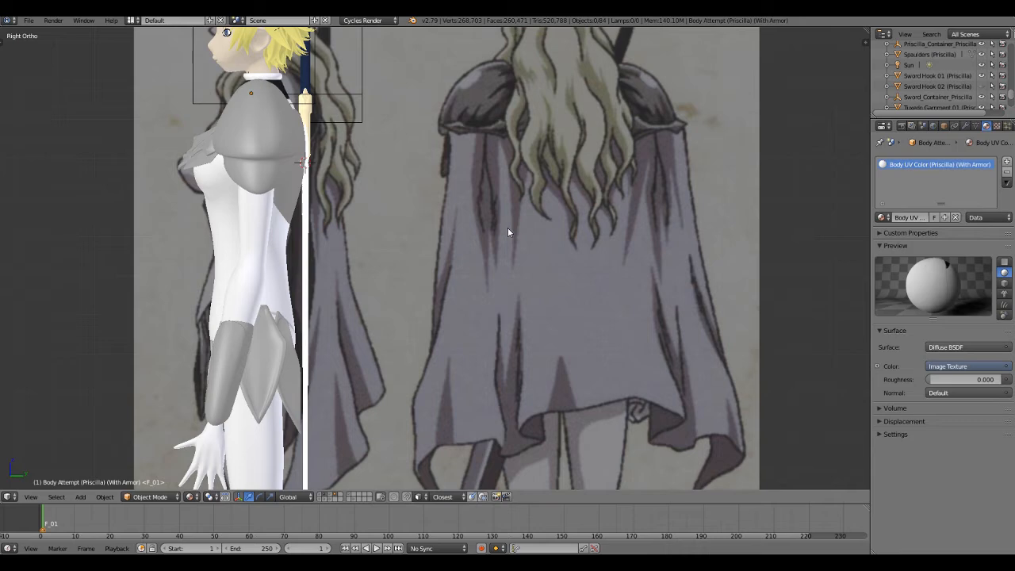
mouse_move(488, 292)
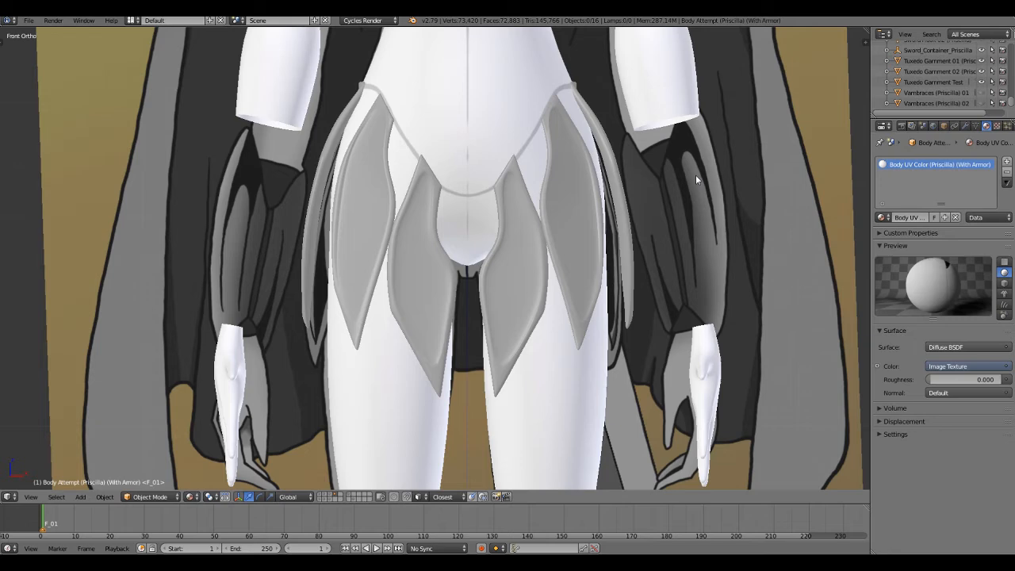
mouse_move(635, 135)
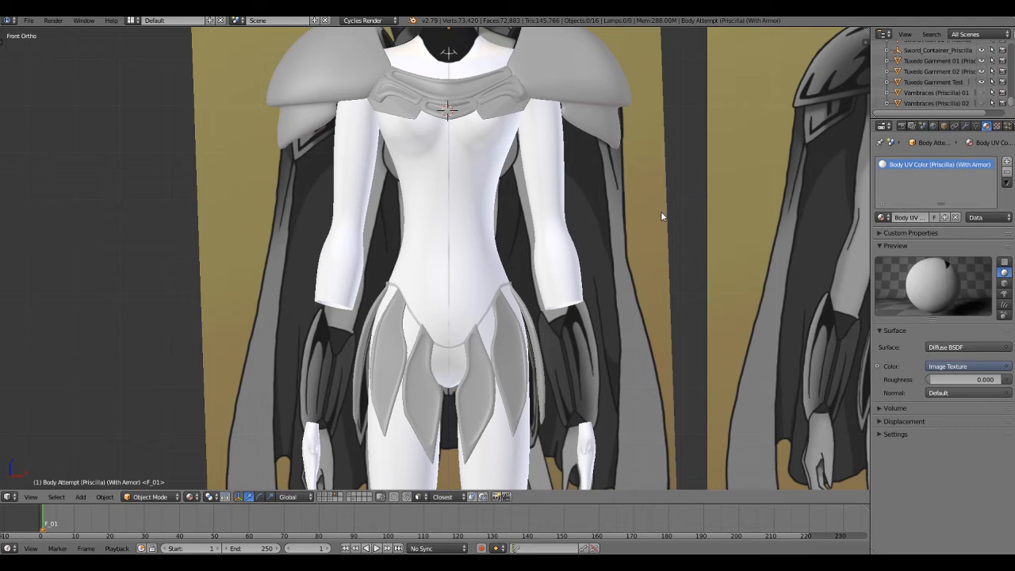
mouse_move(583, 196)
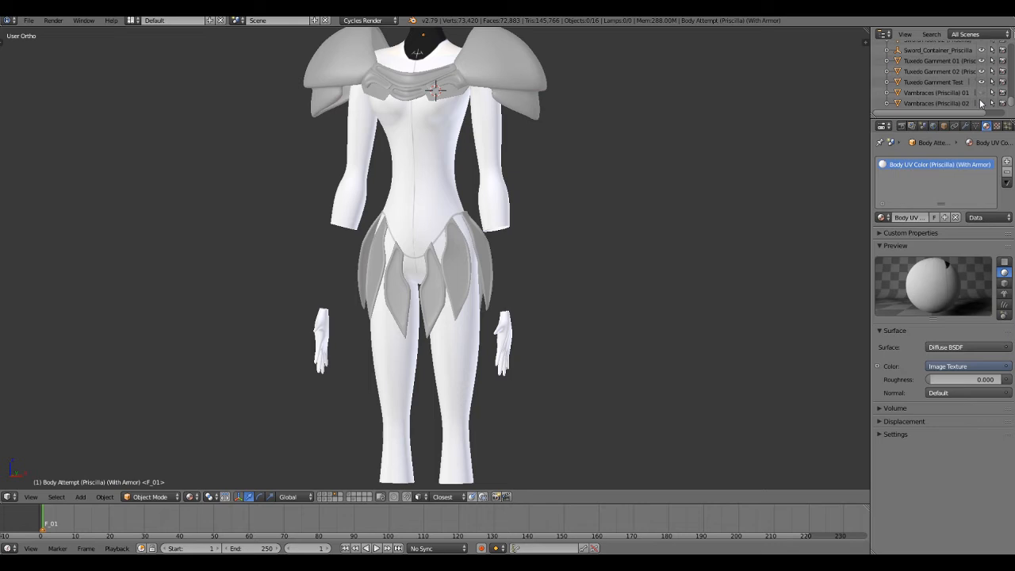
mouse_move(982, 103)
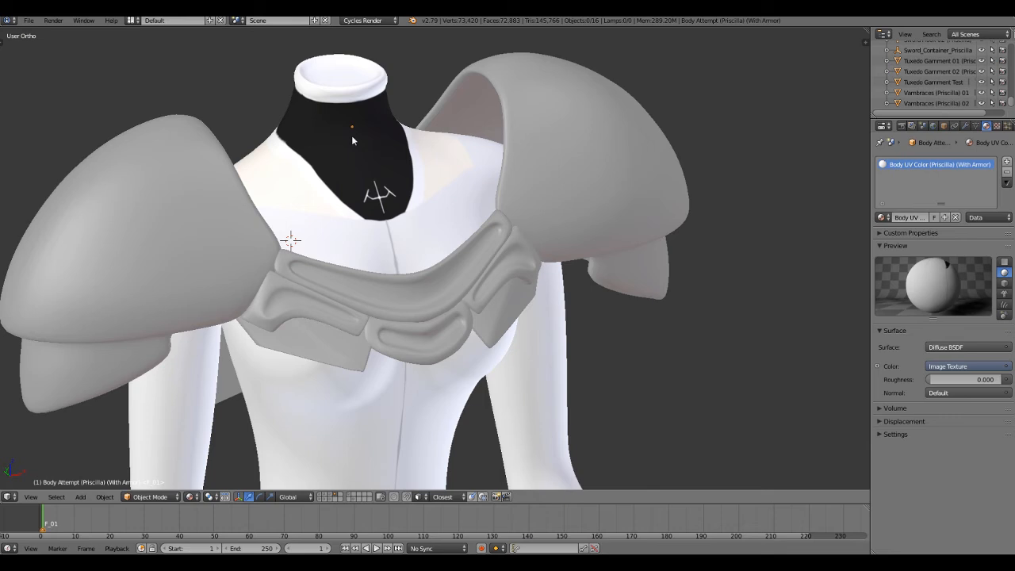
mouse_move(466, 189)
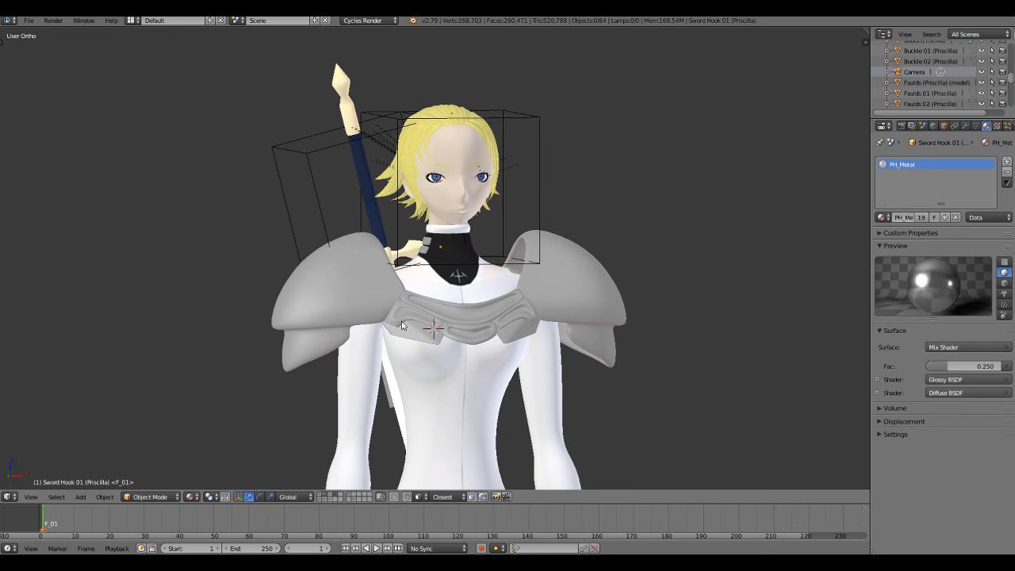
mouse_move(364, 303)
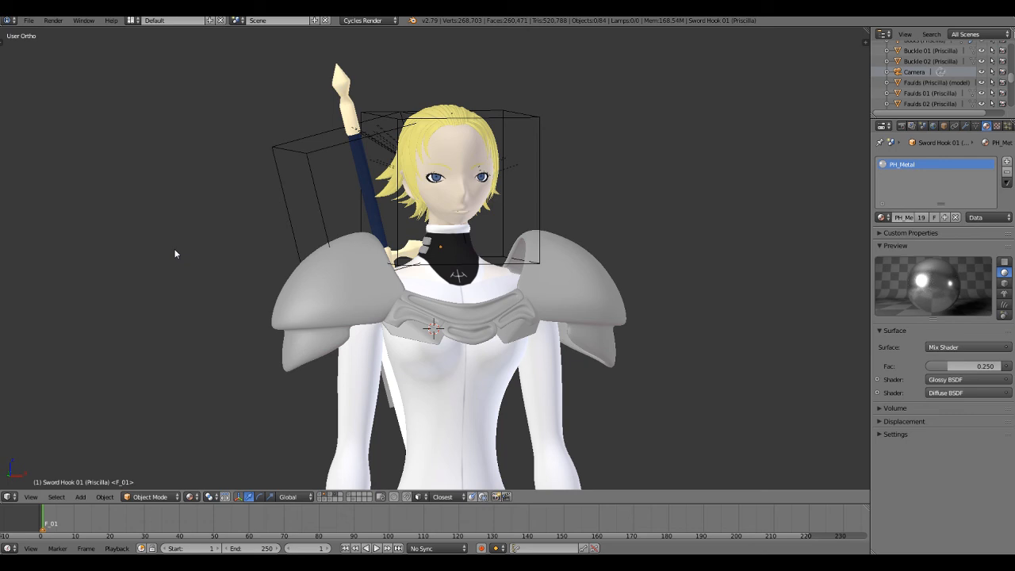
mouse_move(346, 288)
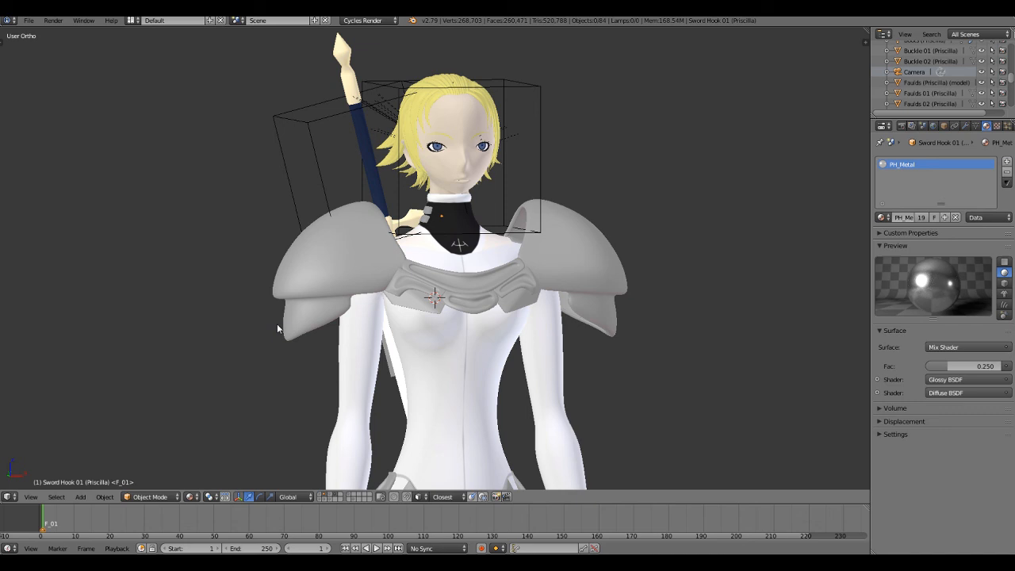
mouse_move(298, 350)
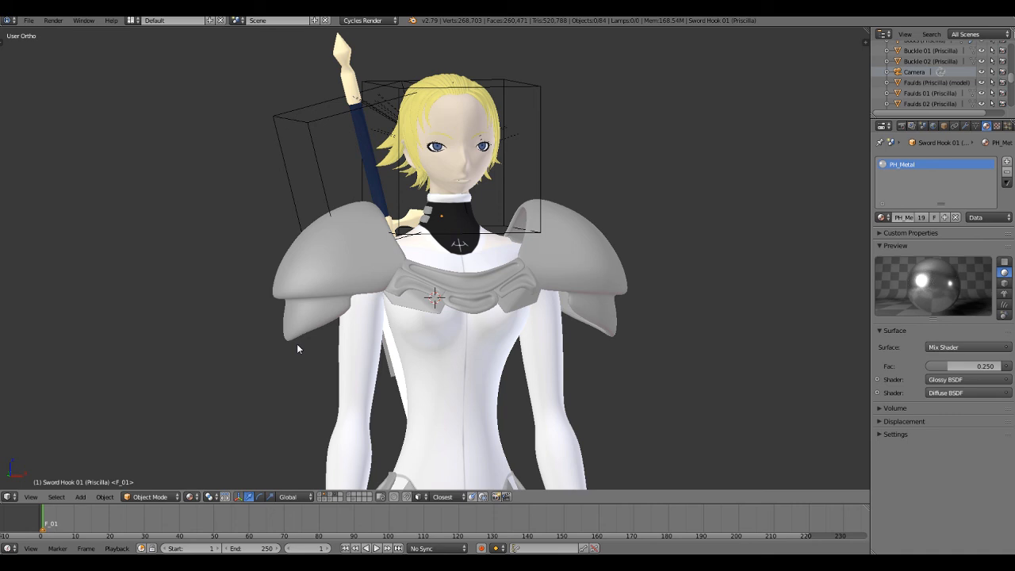
Step: Zoom out to show the whole armored Priscilla from the front
scroll("down", 3)
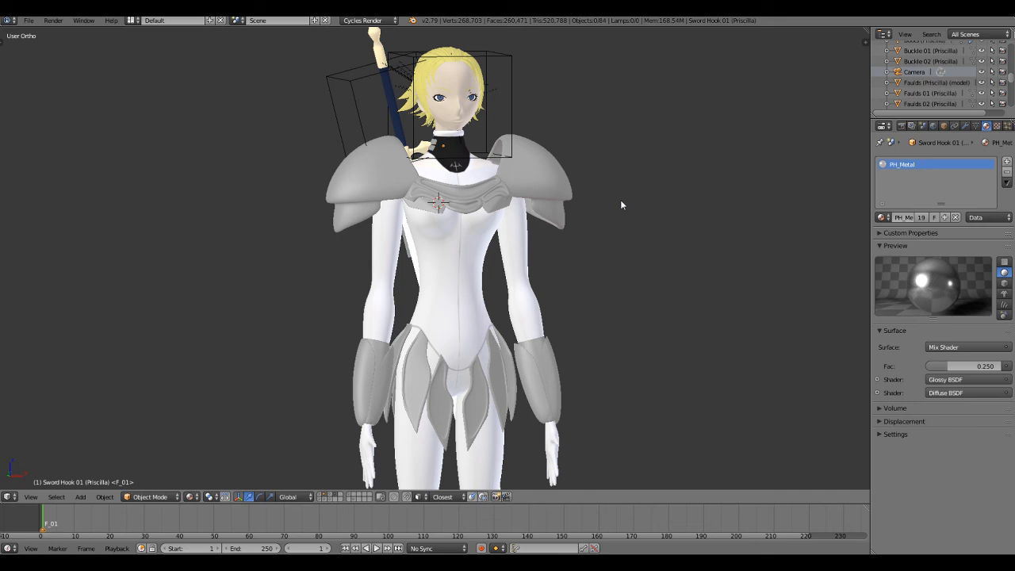
mouse_move(424, 357)
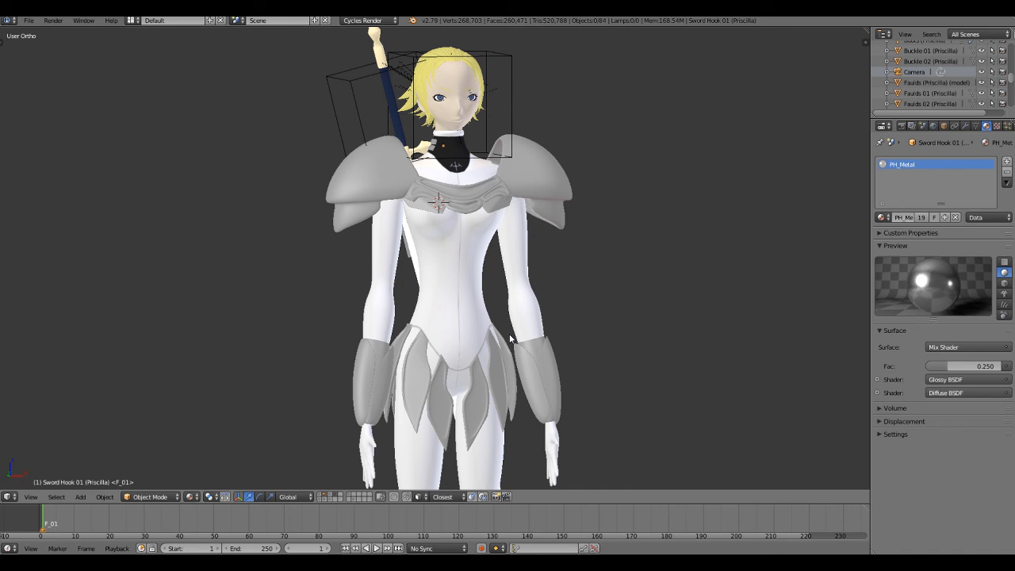
mouse_move(703, 327)
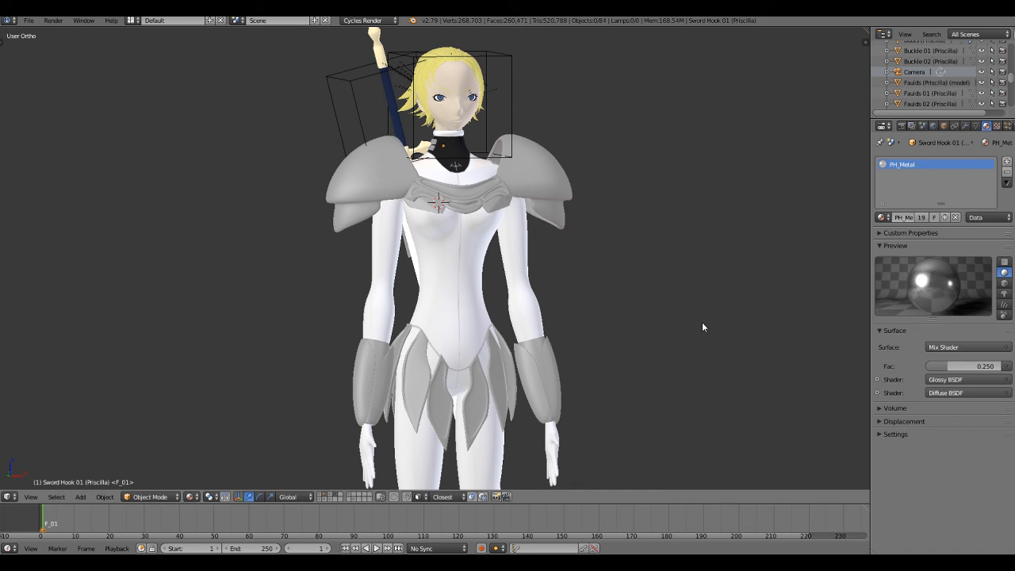